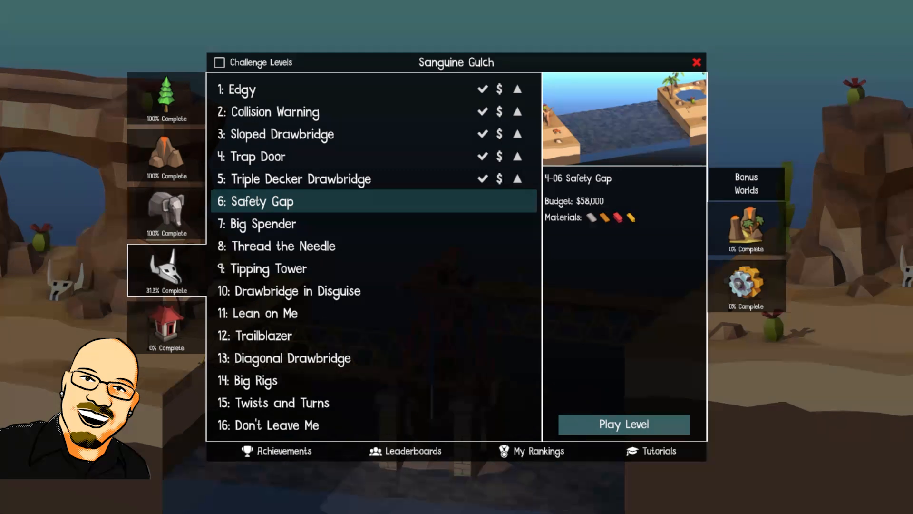
- Start the Safety Gap level from the level select screen
left_click(622, 424)
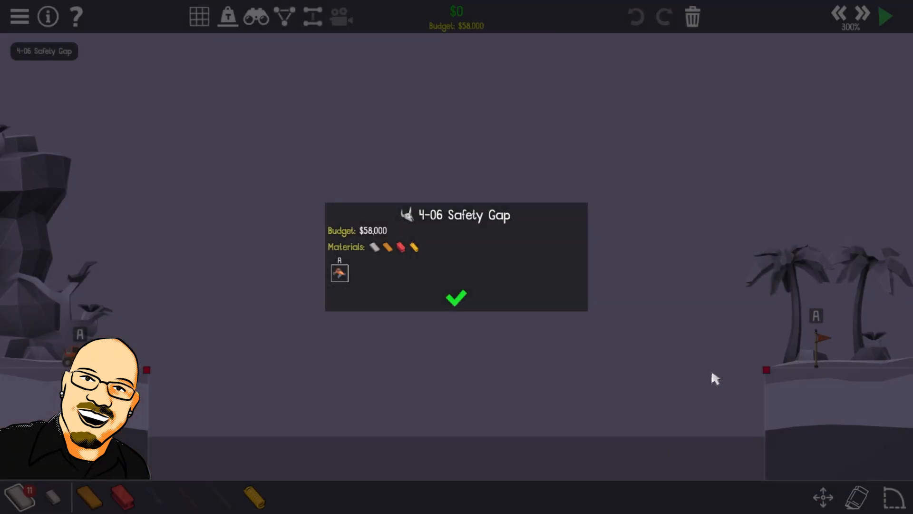
- Dismiss the briefing and draw steel truss beams bracing both curved road sections
left_click(455, 299)
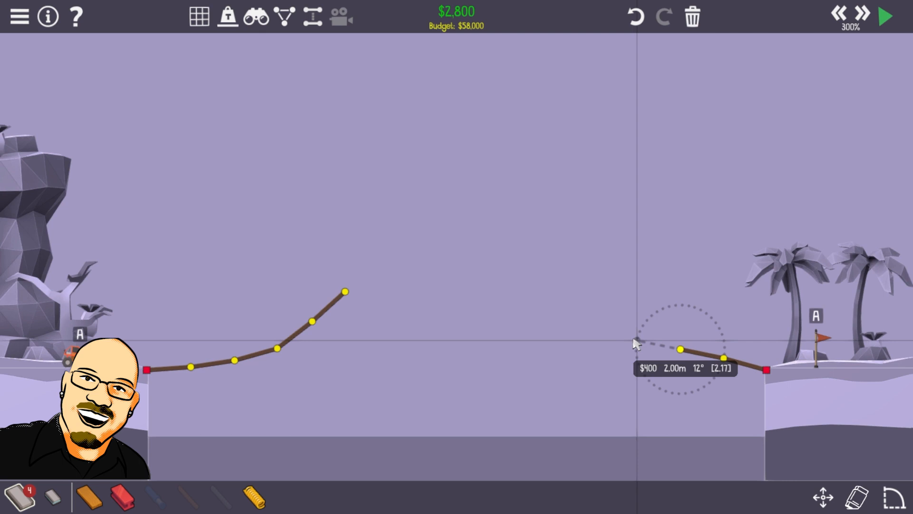
mouse_move(256, 499)
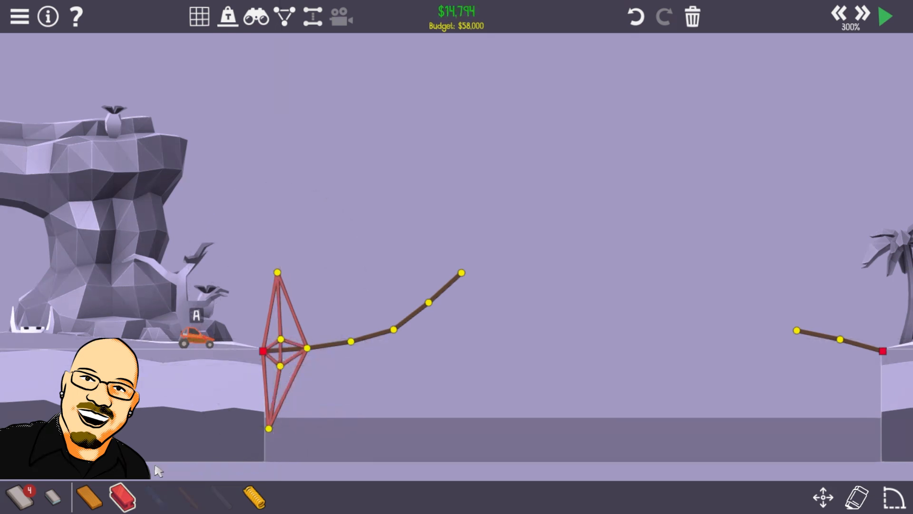
mouse_move(285, 279)
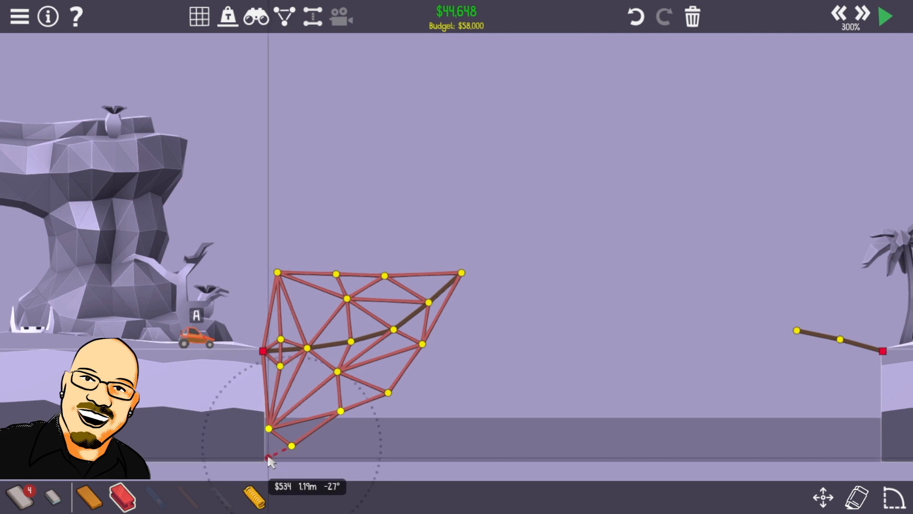
left_click(269, 457)
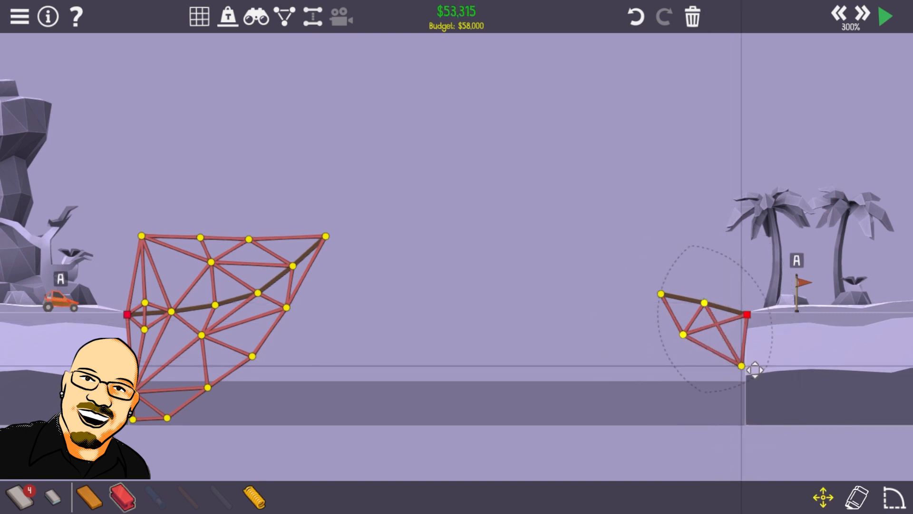
left_click(885, 16)
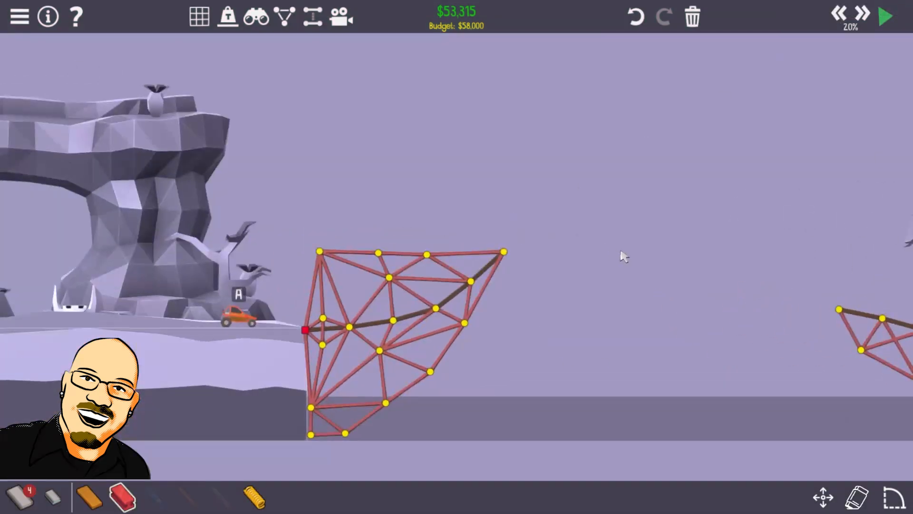
- Run a quick test of the two braced spans and return to the editor
left_click(885, 16)
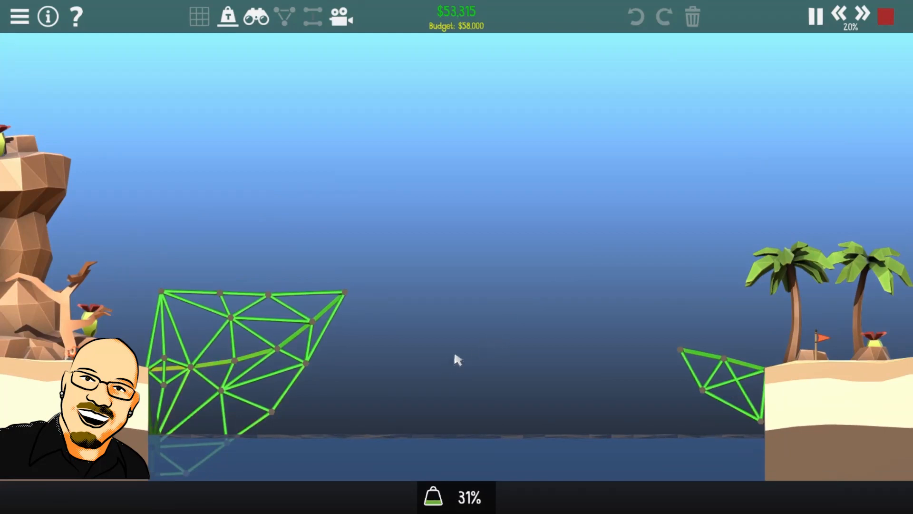
left_click(863, 14)
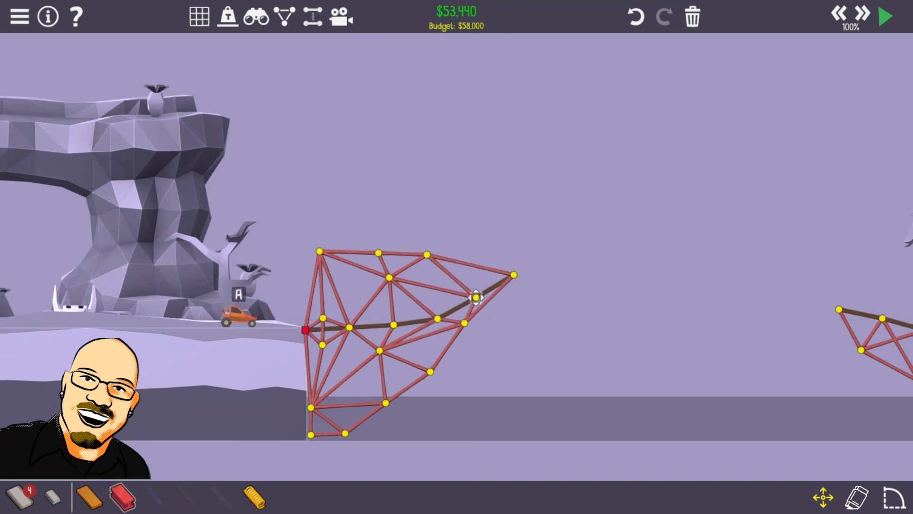
- Retest the gapped bridge until the car falls, then stop the simulation
left_click(884, 16)
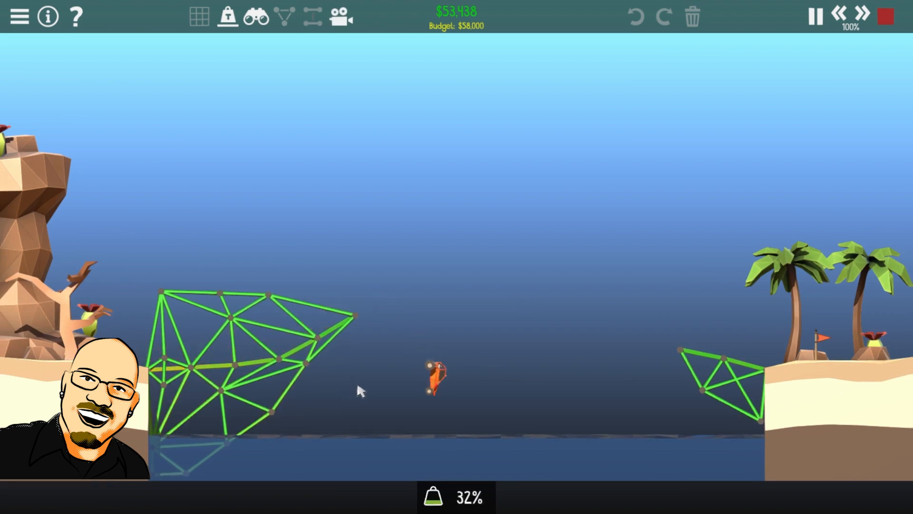
left_click(885, 16)
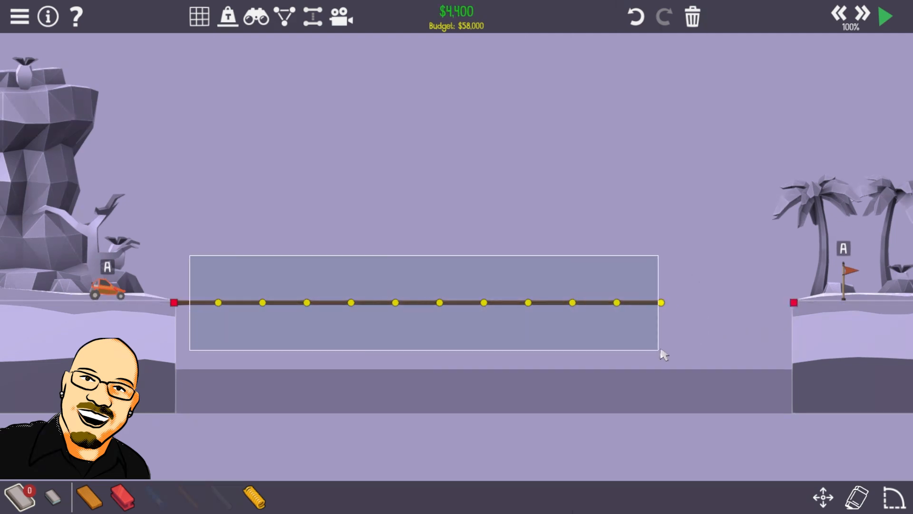
- Use the selection tools to copy and reposition road sections along the deck
left_click(692, 16)
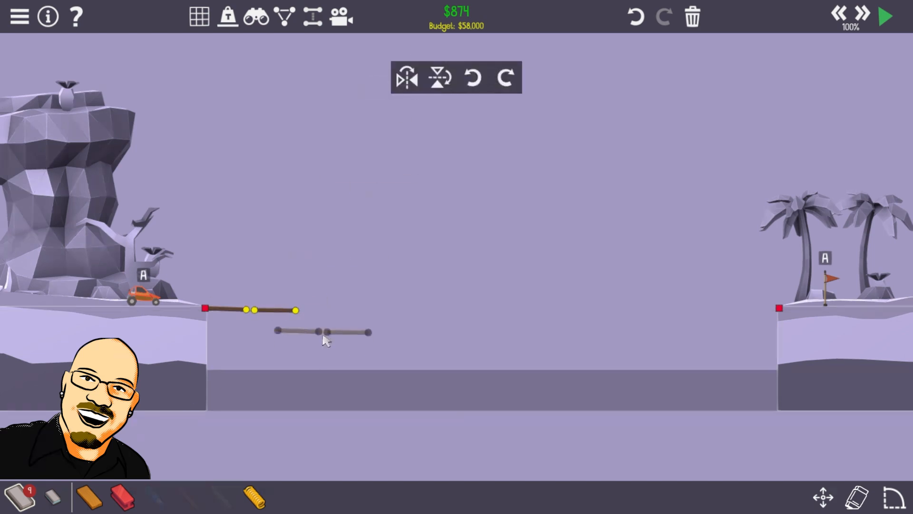
mouse_move(407, 77)
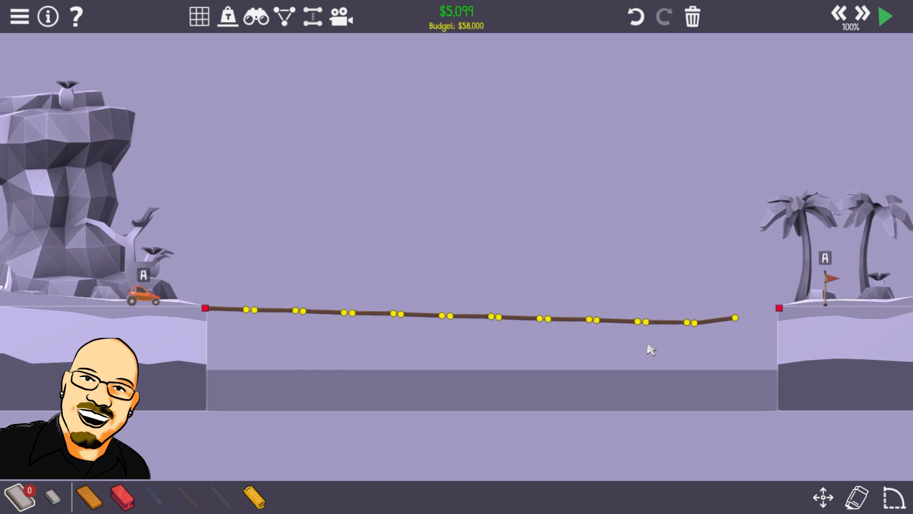
mouse_move(750, 325)
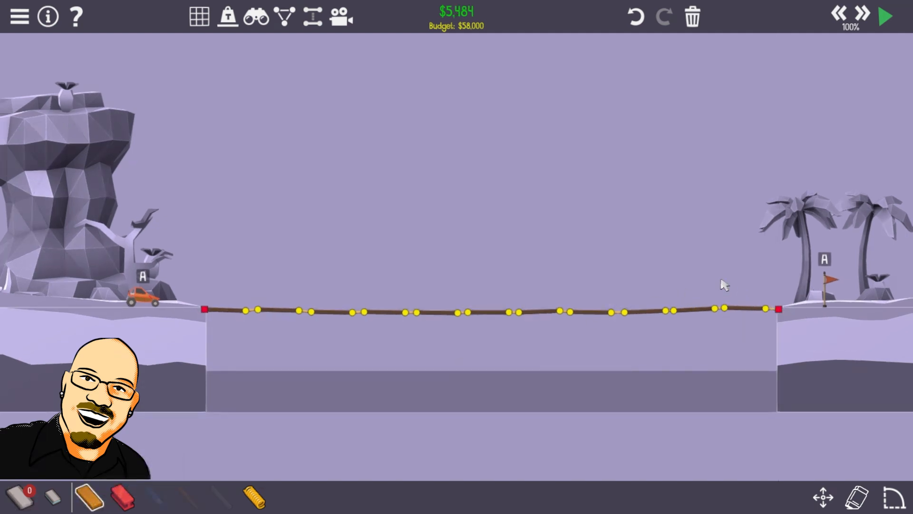
mouse_move(227, 283)
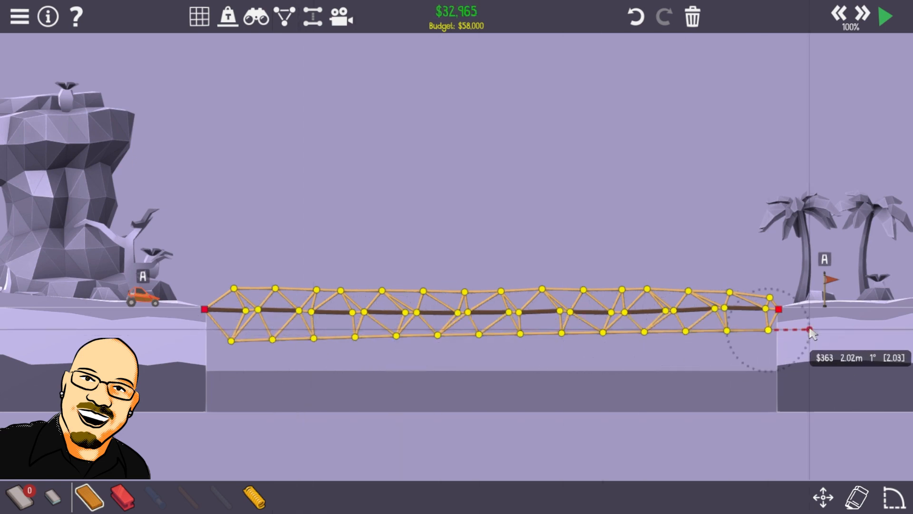
mouse_move(321, 340)
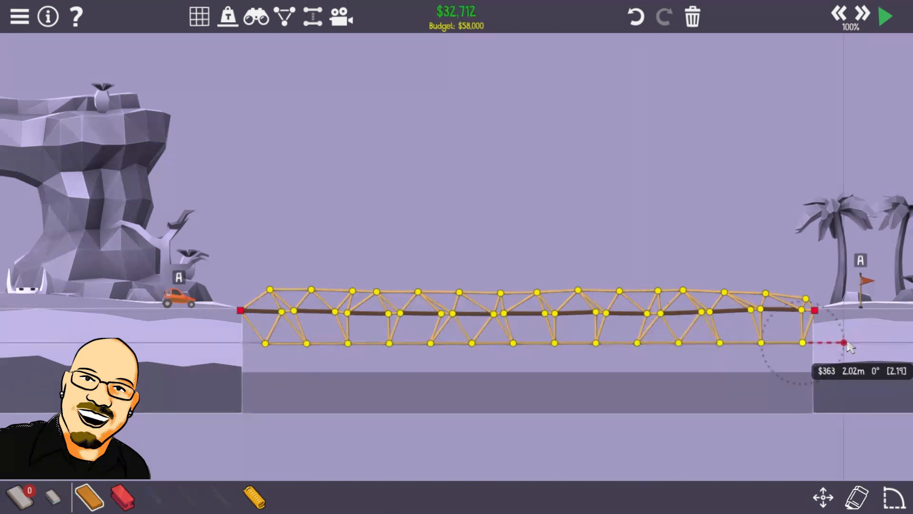
mouse_move(323, 332)
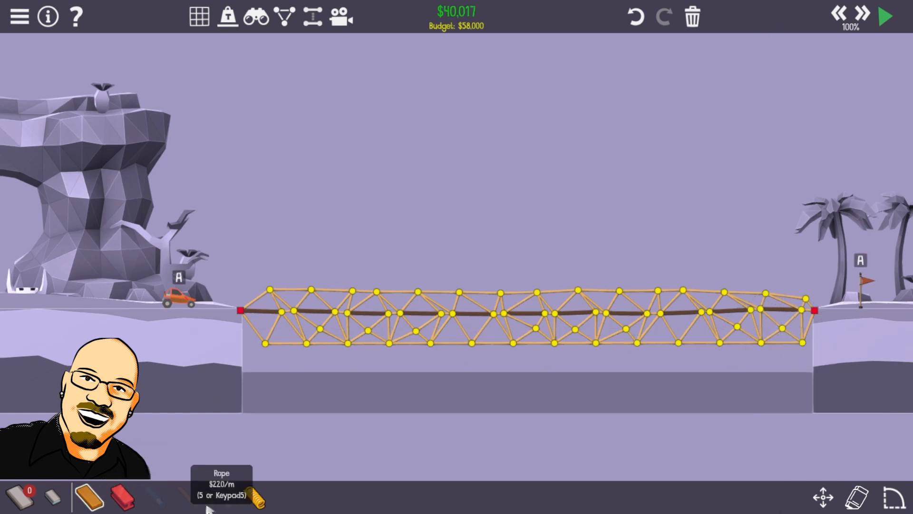
- Test the truss bridge twice, stopping each run to keep building
left_click(886, 16)
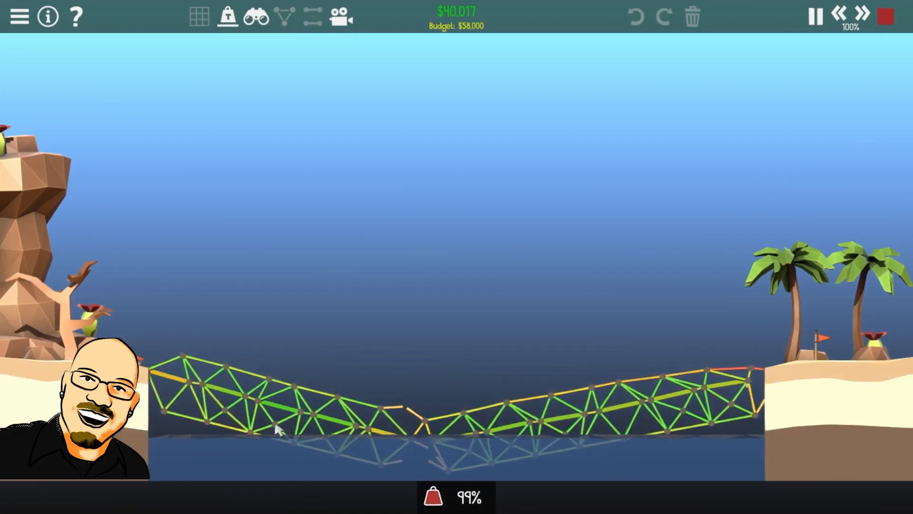
left_click(886, 16)
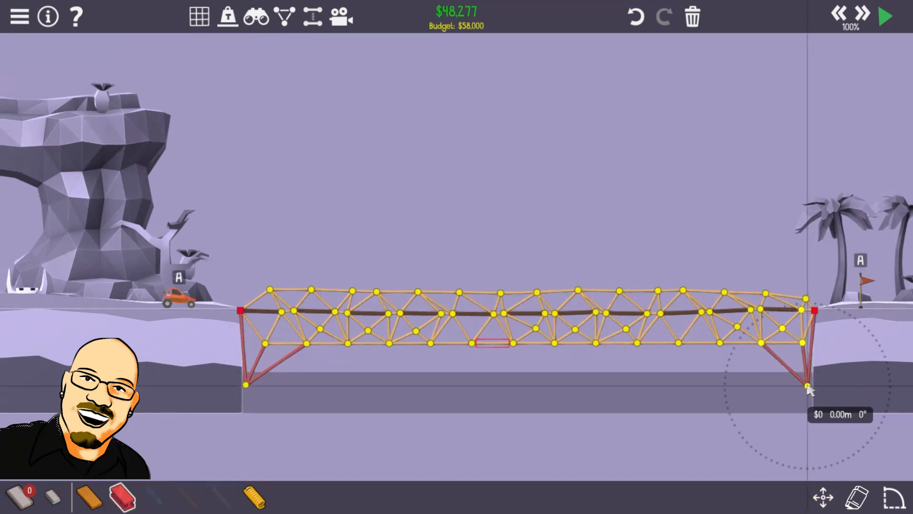
left_click(883, 17)
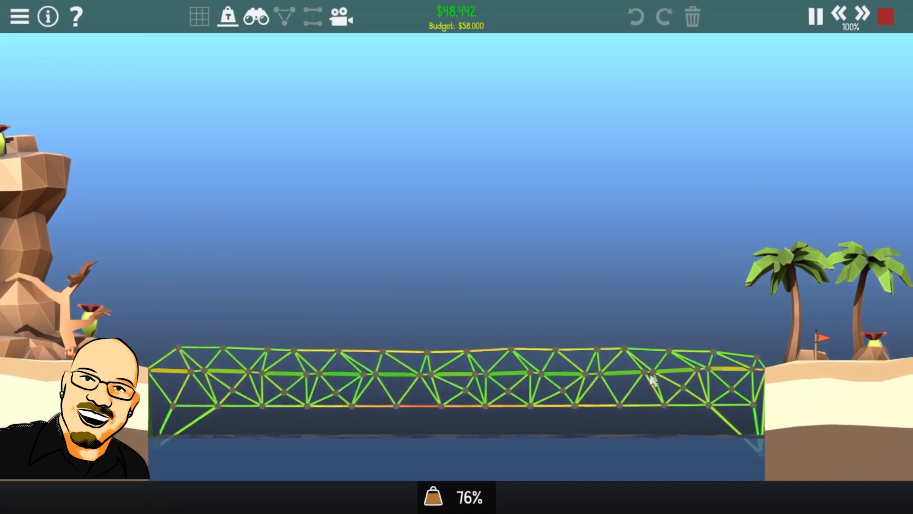
left_click(884, 16)
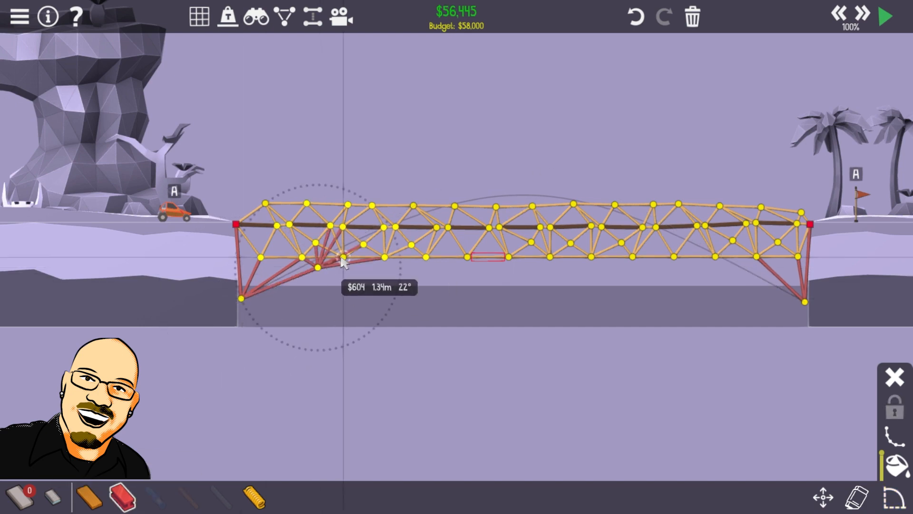
mouse_move(710, 268)
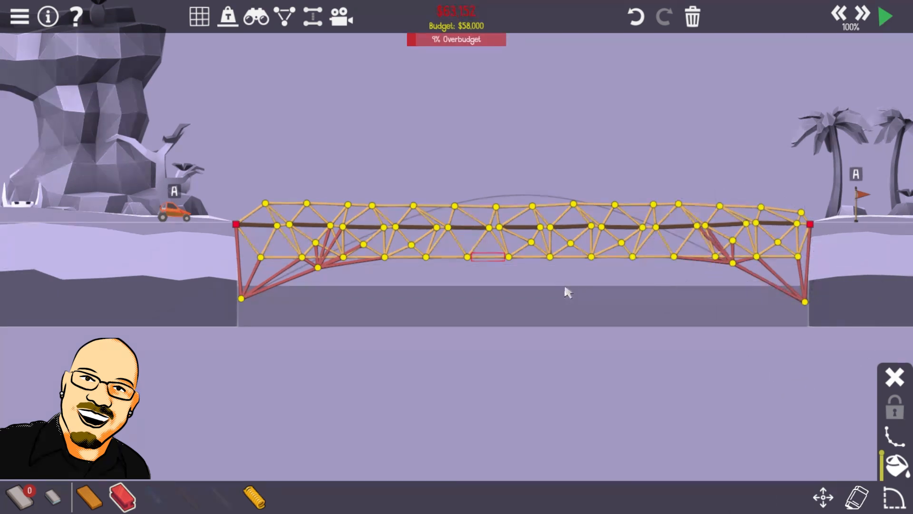
- Lay steel members along the left half's lower chord
left_click(884, 16)
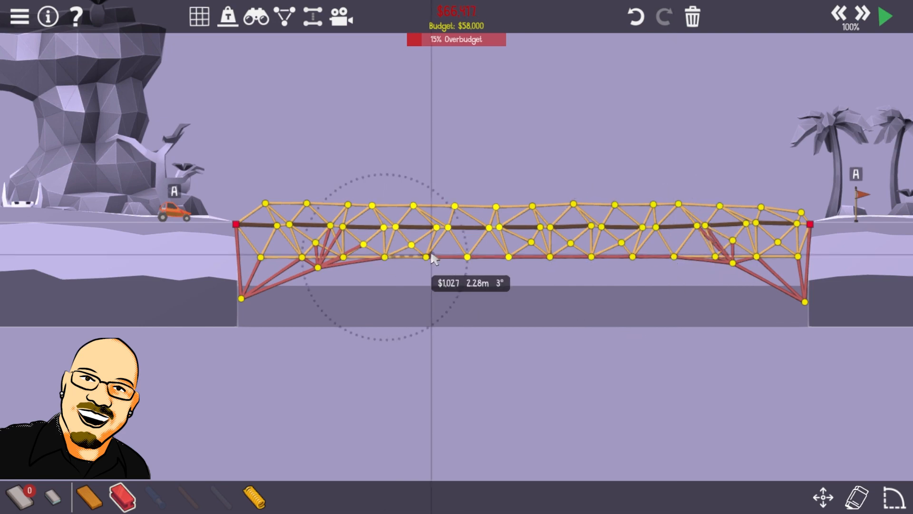
left_click(884, 17)
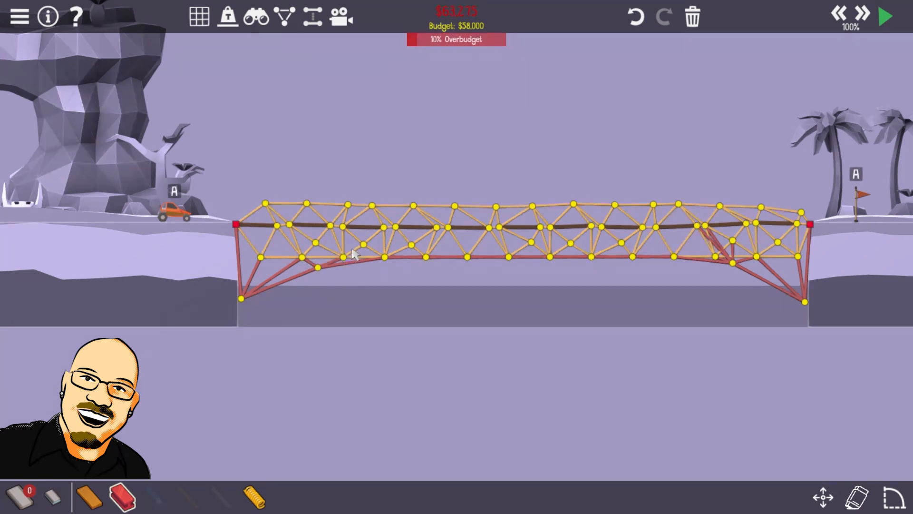
- Delete the extra steel strut at the right end of the truss
left_click(714, 245)
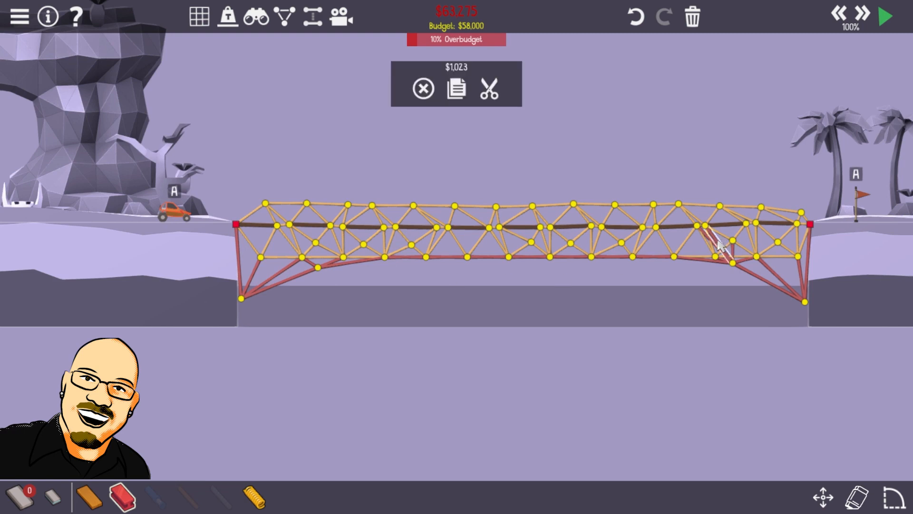
left_click(490, 88)
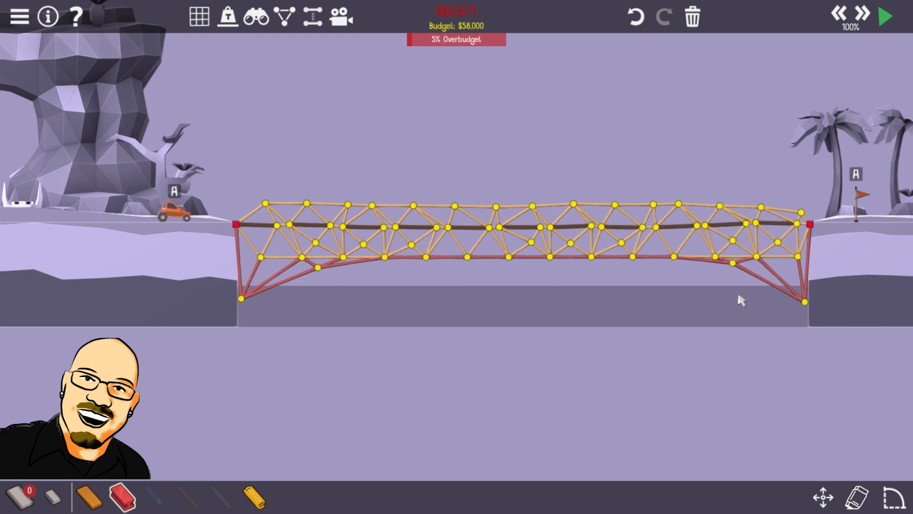
left_click(883, 16)
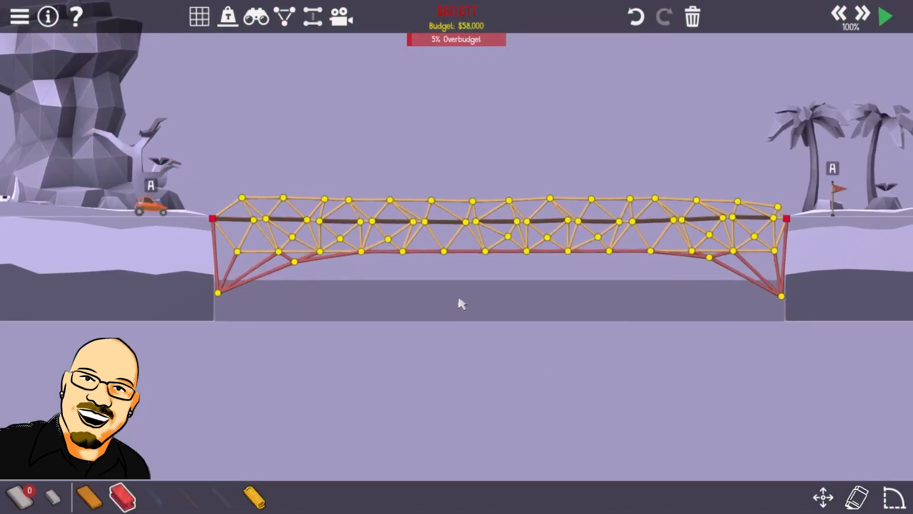
mouse_move(230, 445)
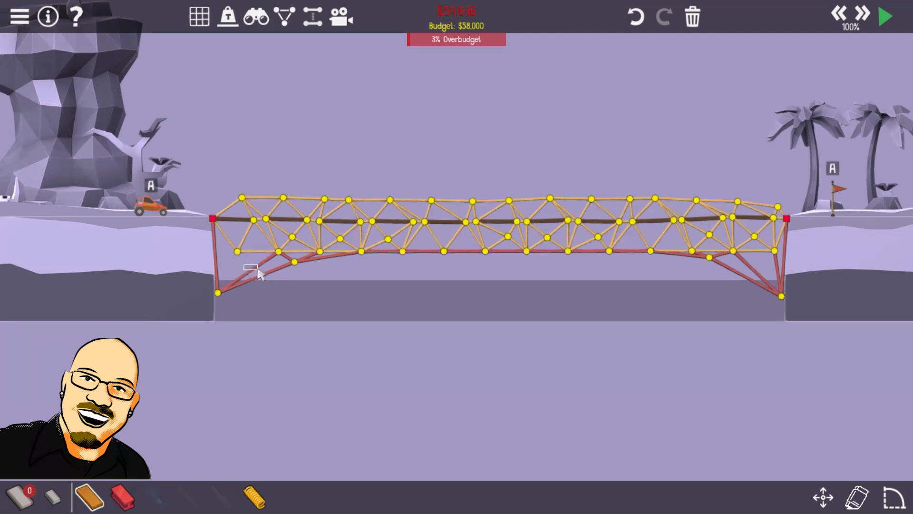
- Place wooden bracing joints under the left end in place of the steel struts
left_click(251, 268)
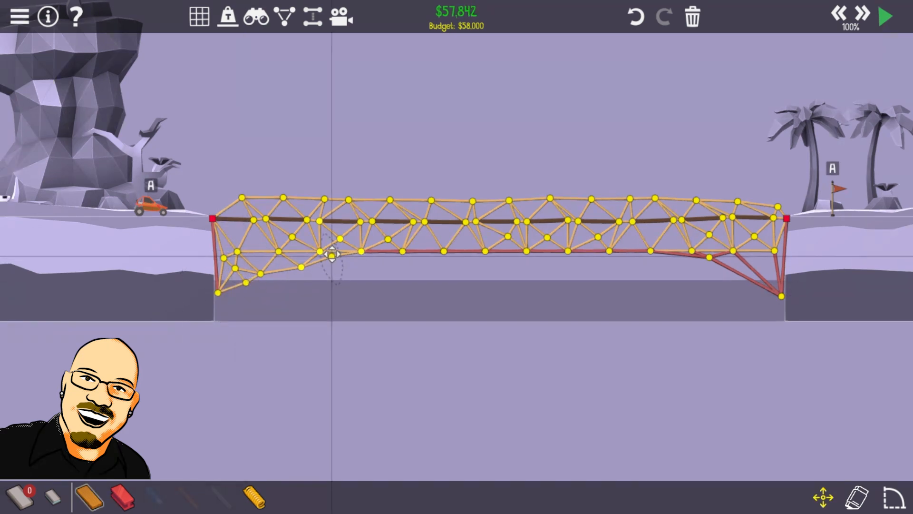
left_click(884, 17)
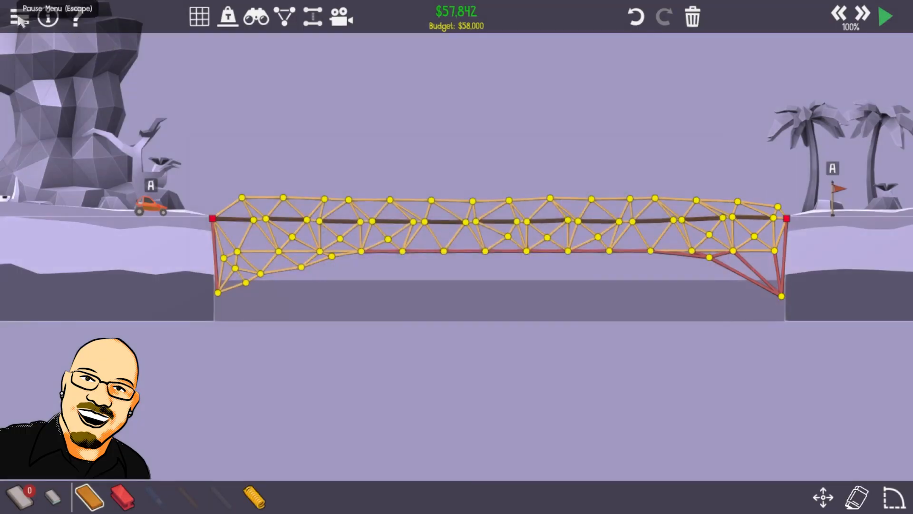
left_click(19, 17)
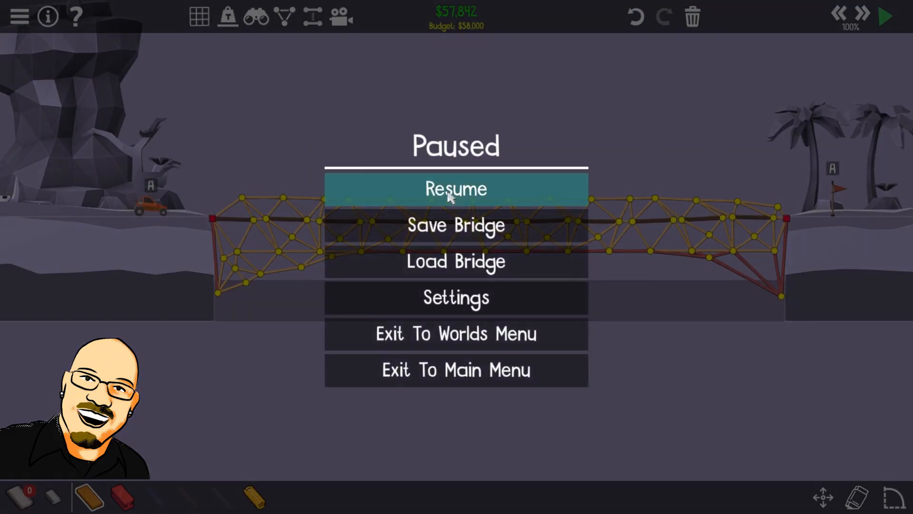
left_click(456, 188)
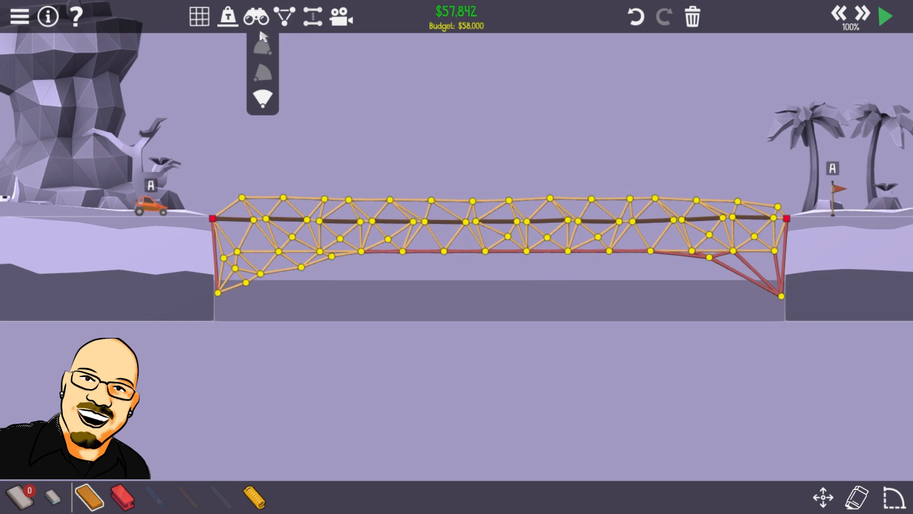
mouse_move(262, 50)
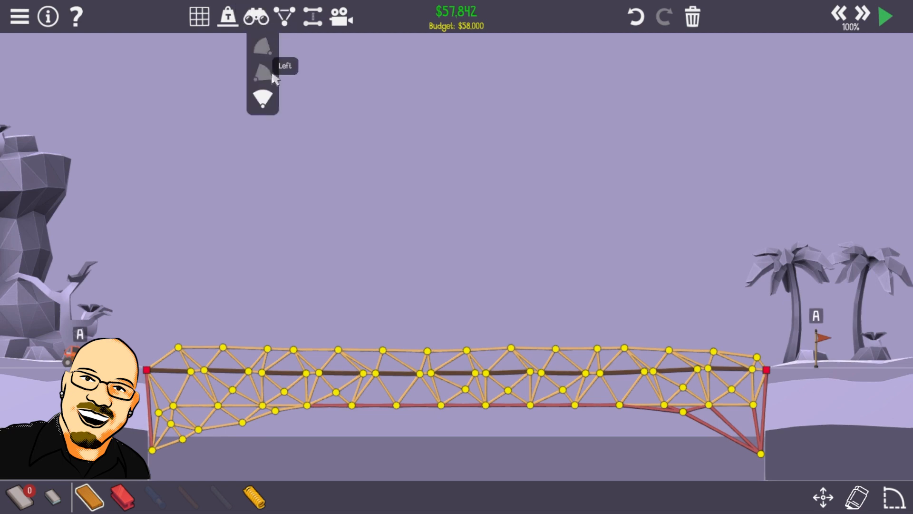
mouse_move(529, 343)
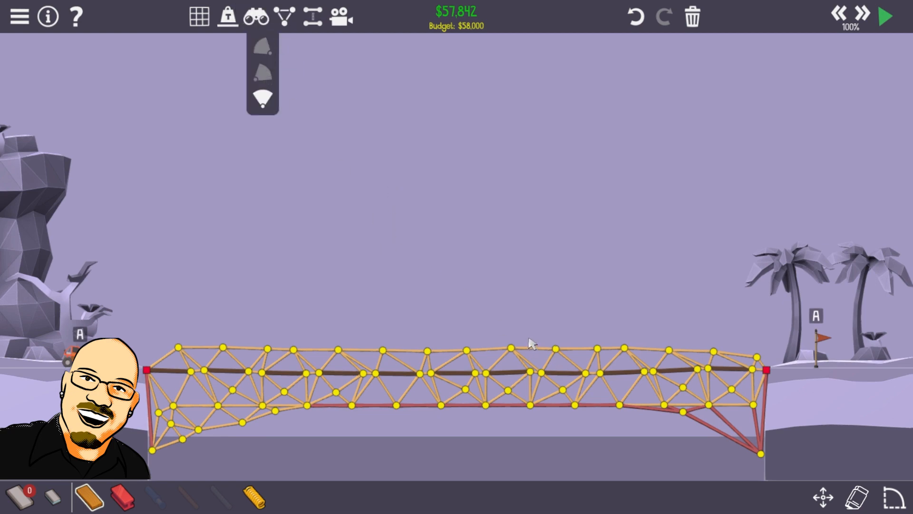
mouse_move(870, 21)
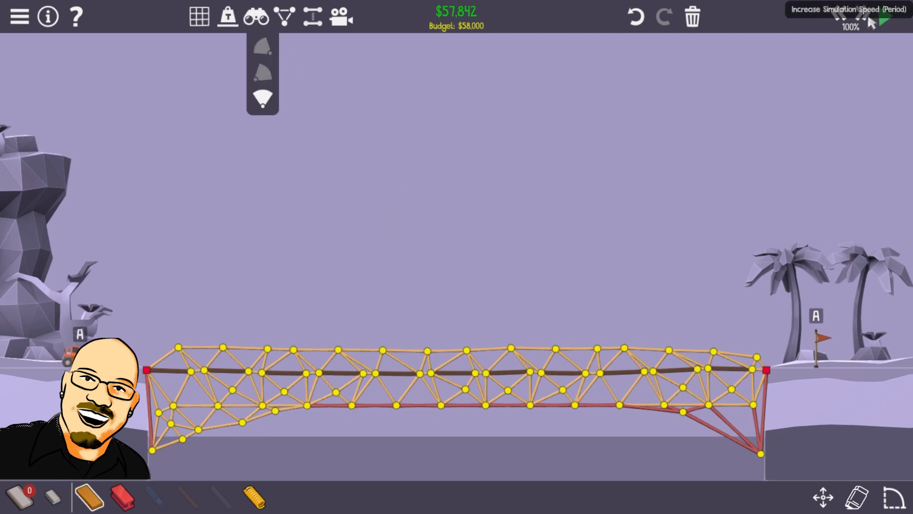
- Run the final simulation to completion and choose View In Gallery on the results screen
left_click(885, 17)
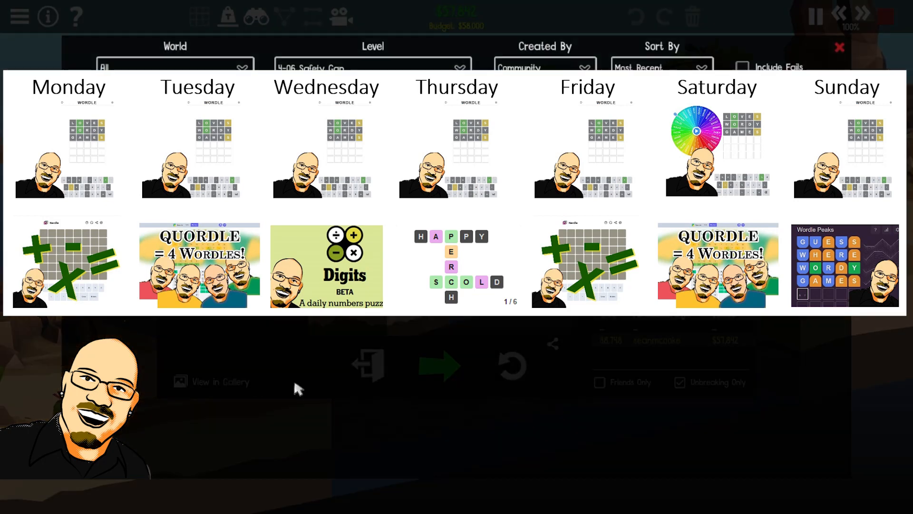
left_click(222, 381)
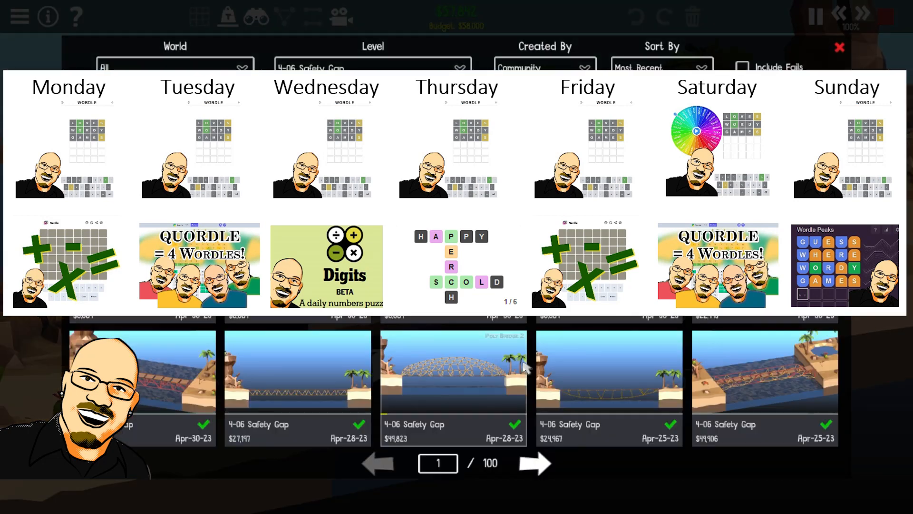